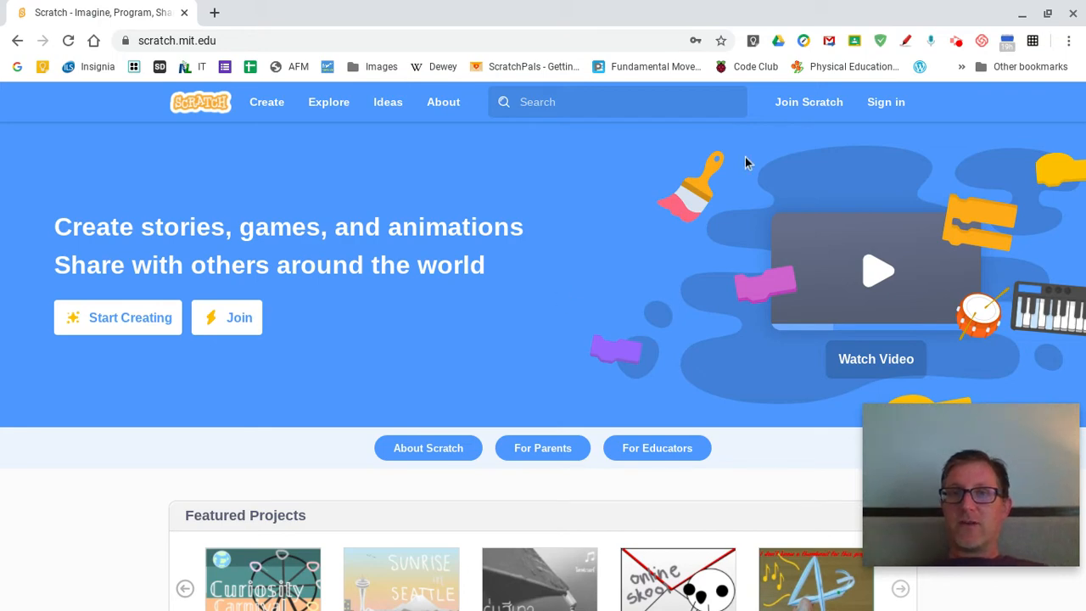
- Sign in to the teacher account and go to the My Stuff page
click(886, 102)
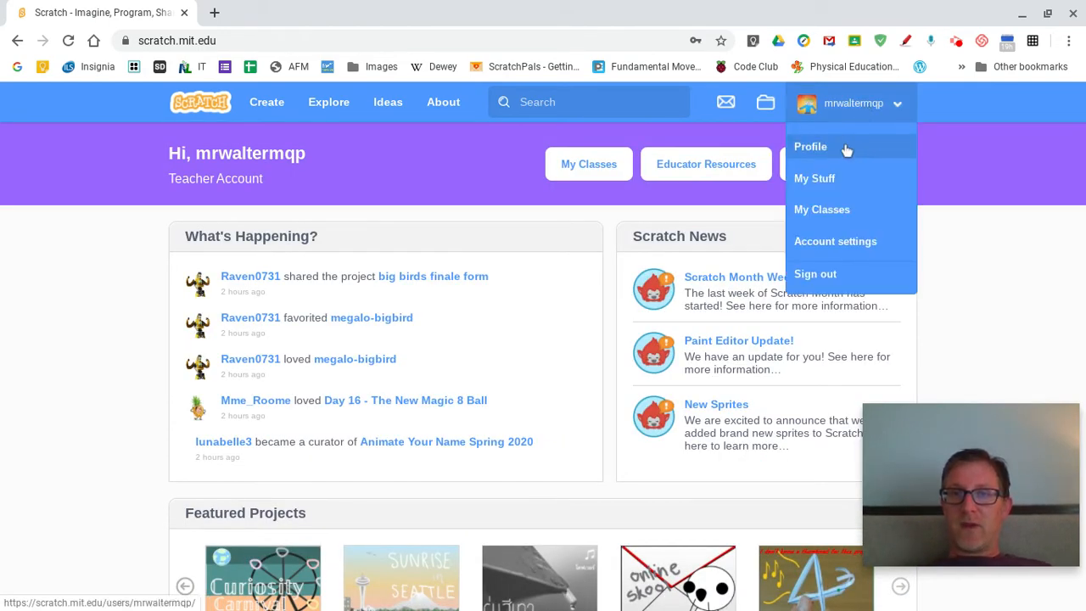
click(814, 178)
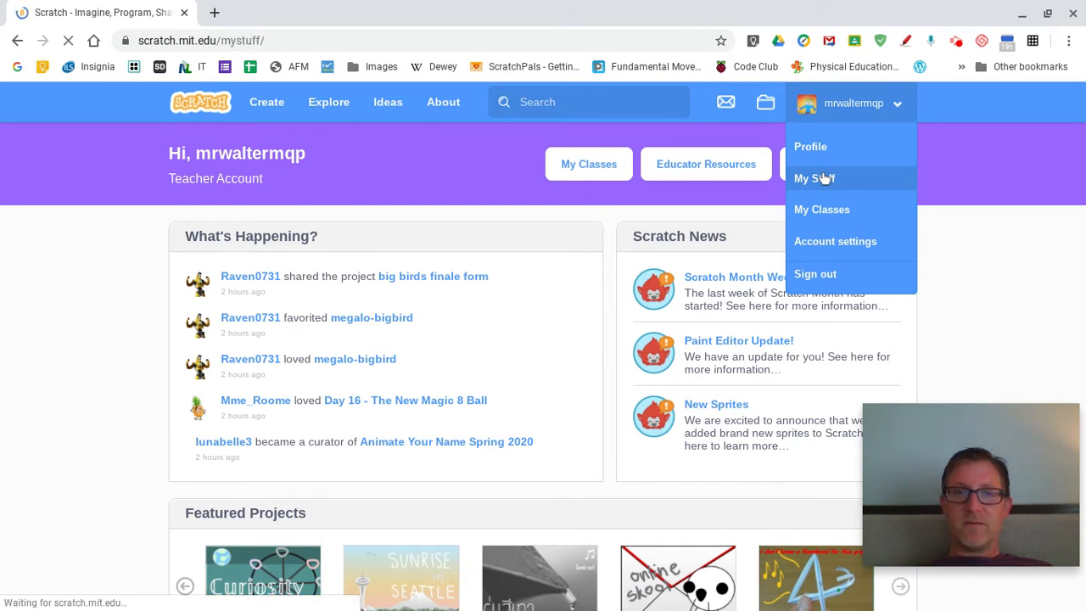
click(814, 178)
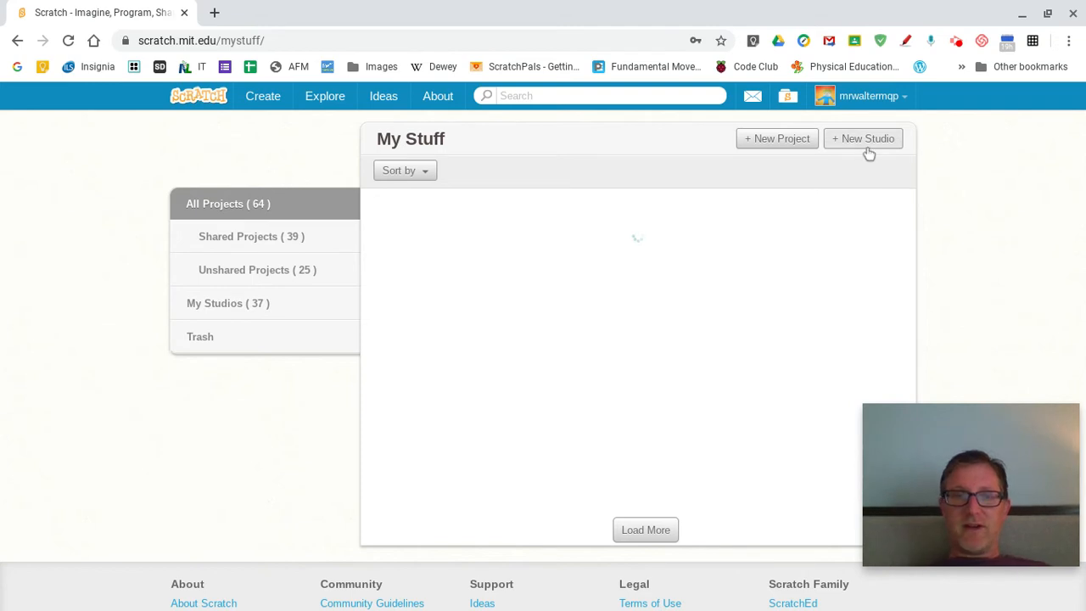
mouse_move(874, 145)
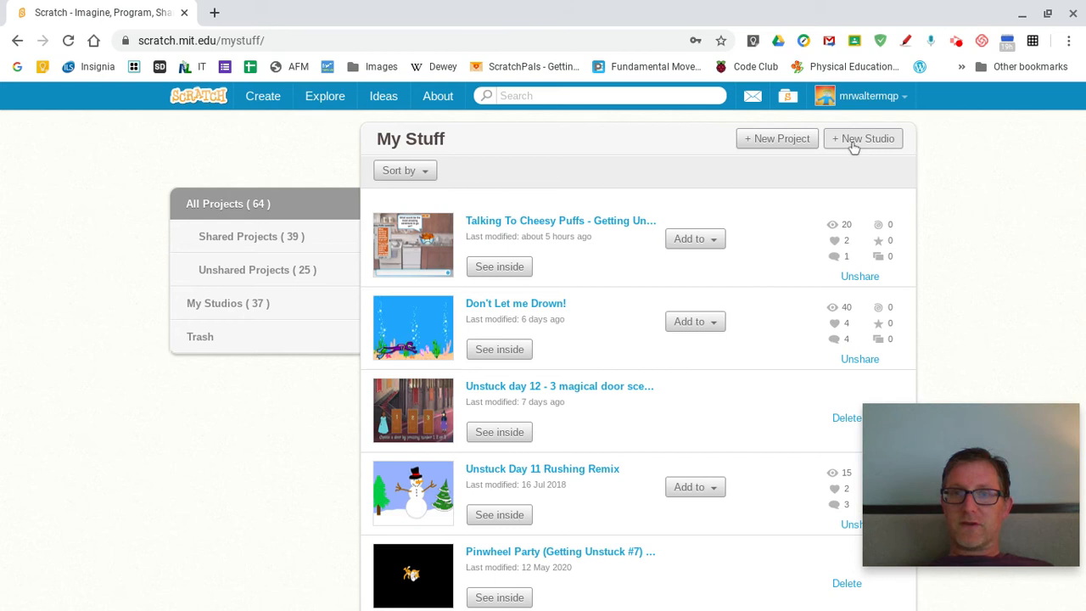
- Create a new studio and replace 'Untitled Studio' with 'My Getting Unstuck NL Studio'
click(863, 138)
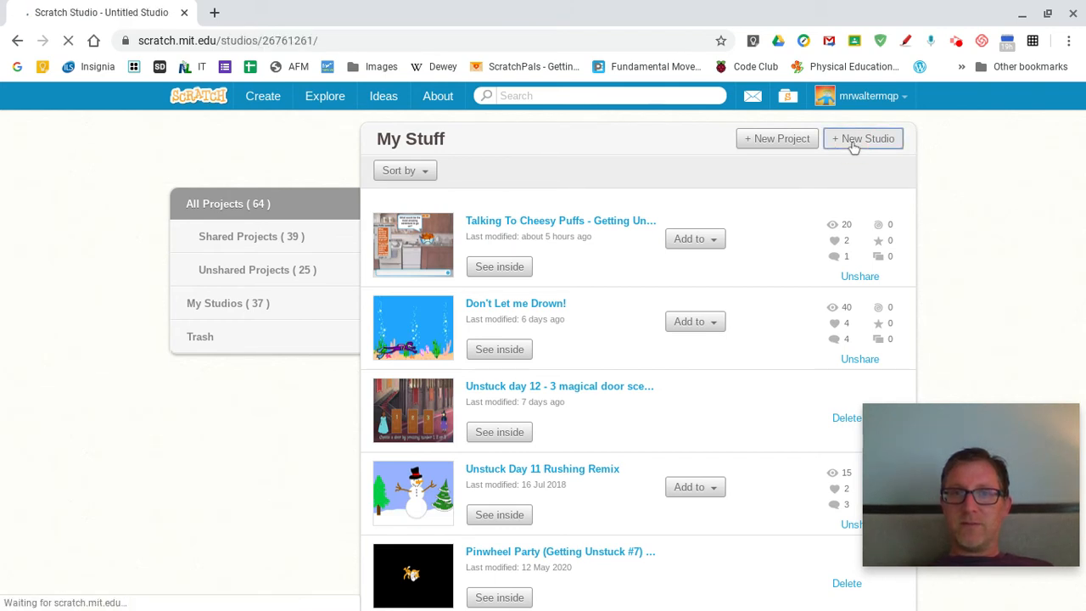
click(862, 139)
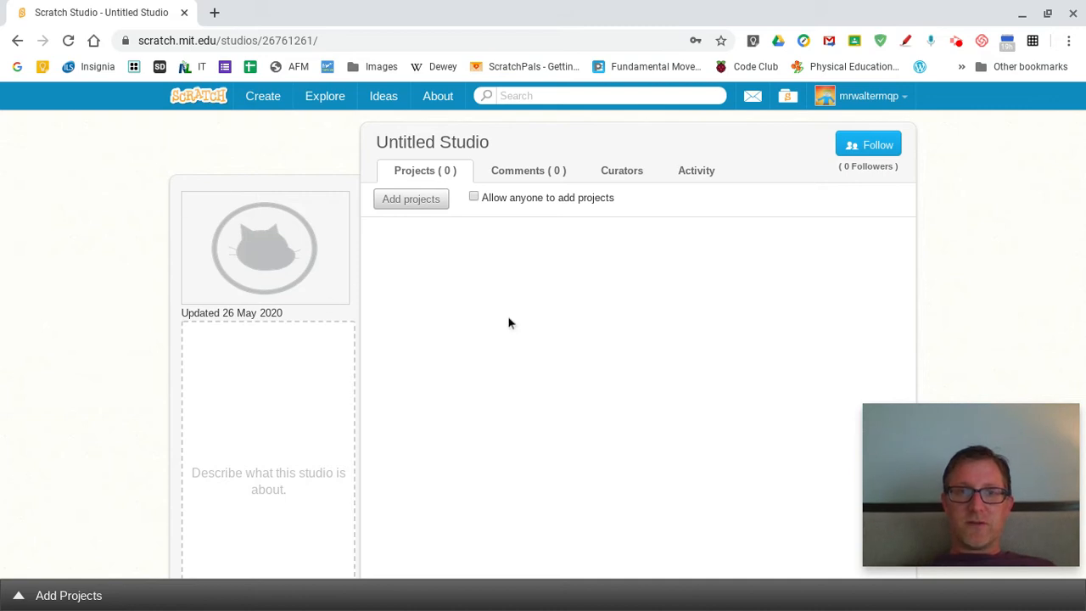
click(432, 141)
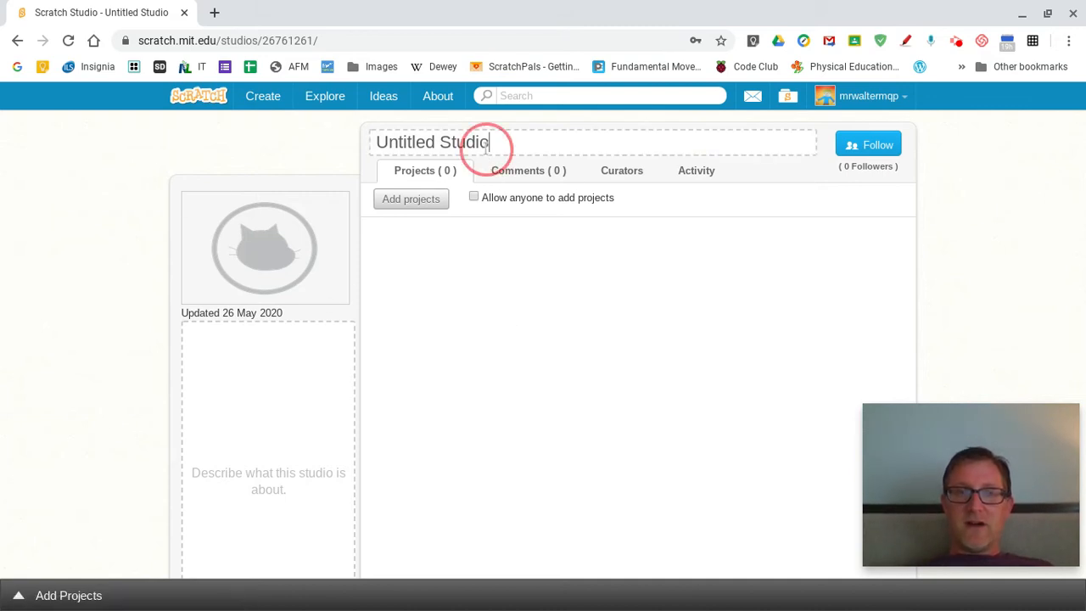
key(Backspace)
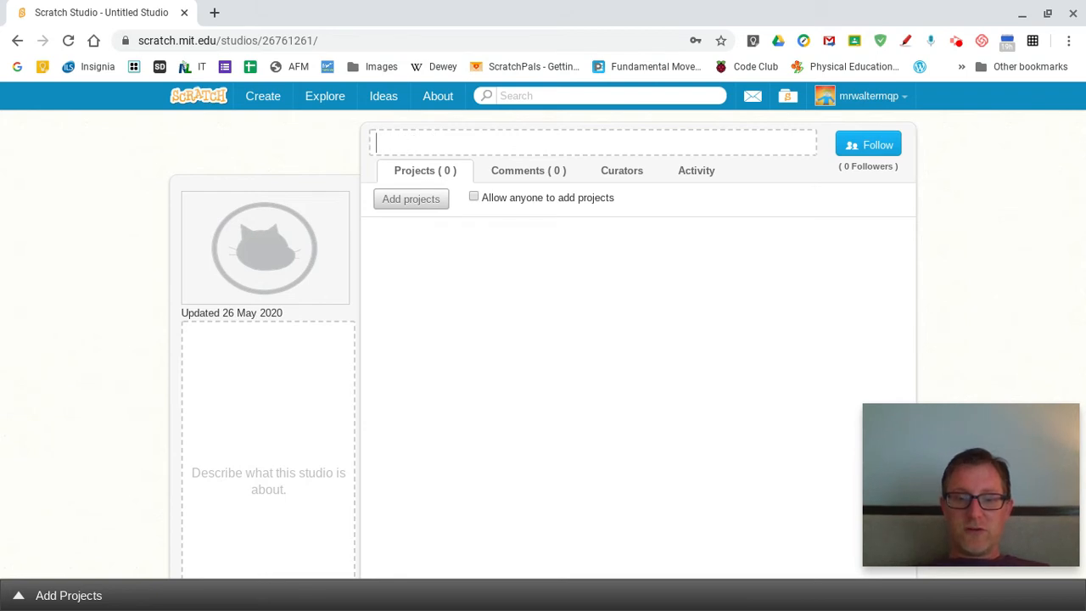
text(My Getting Unstuck NL)
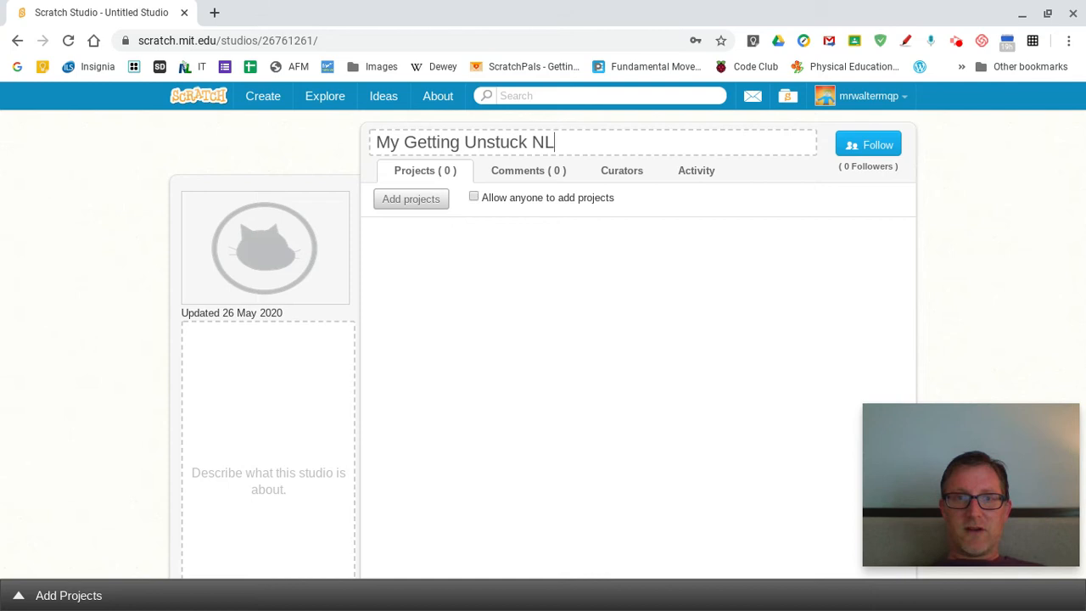
text(Stu)
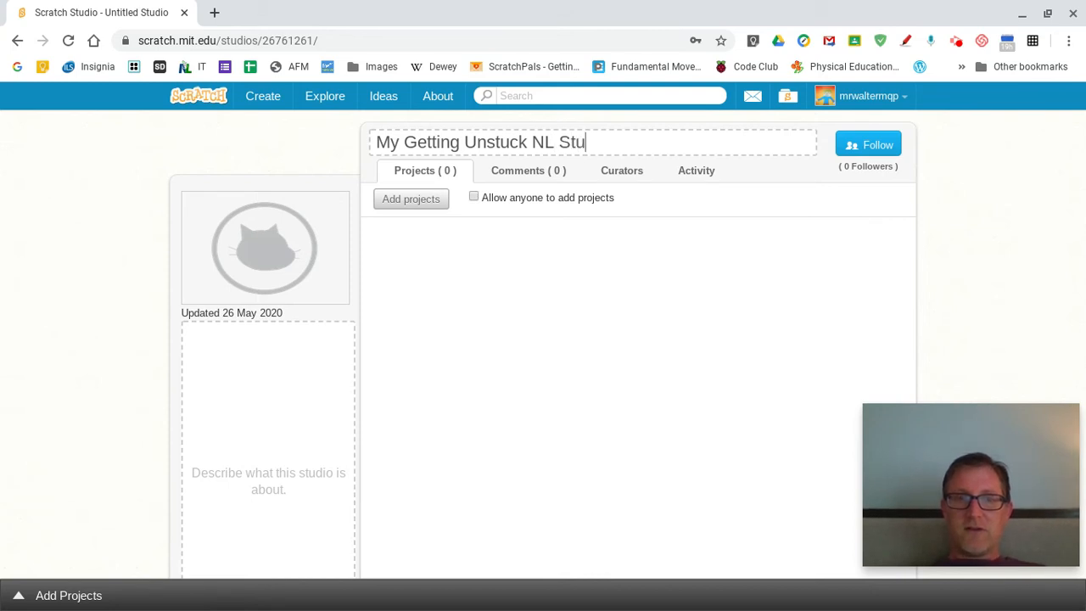
text(dio)
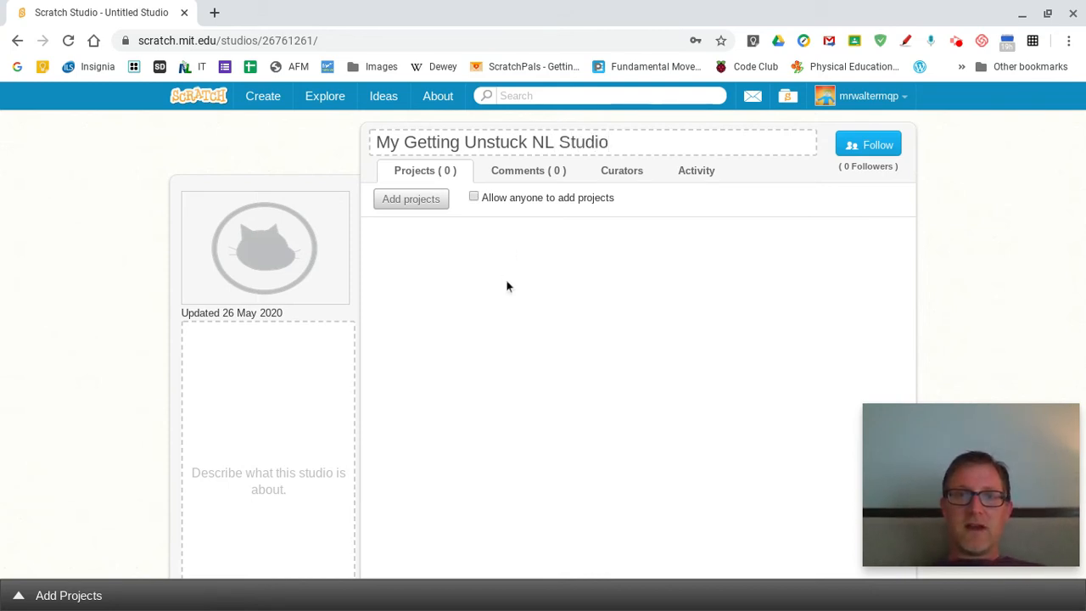
mouse_move(272, 247)
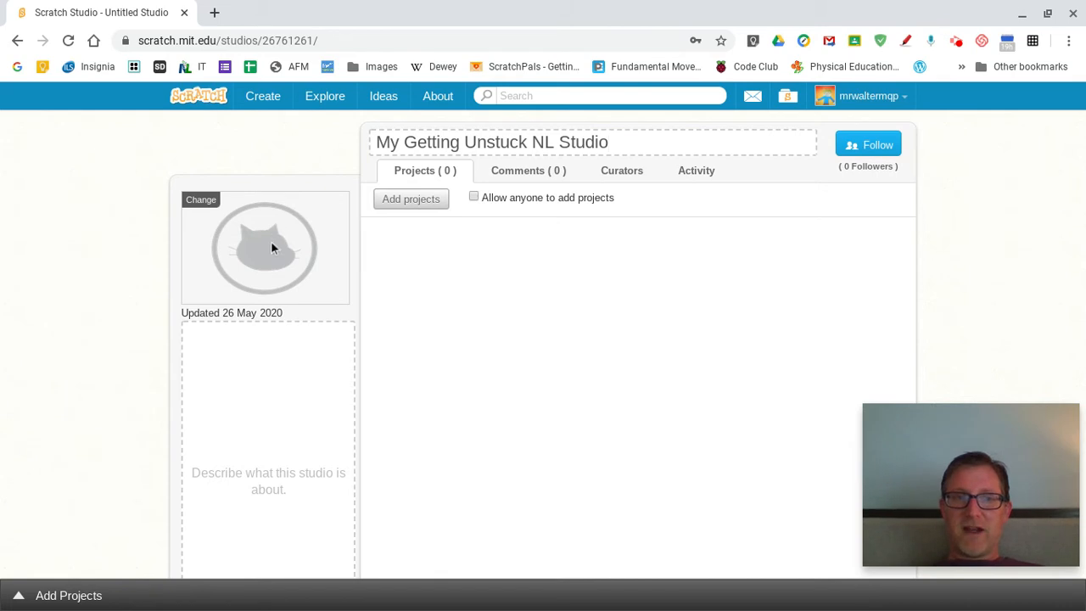
mouse_move(293, 431)
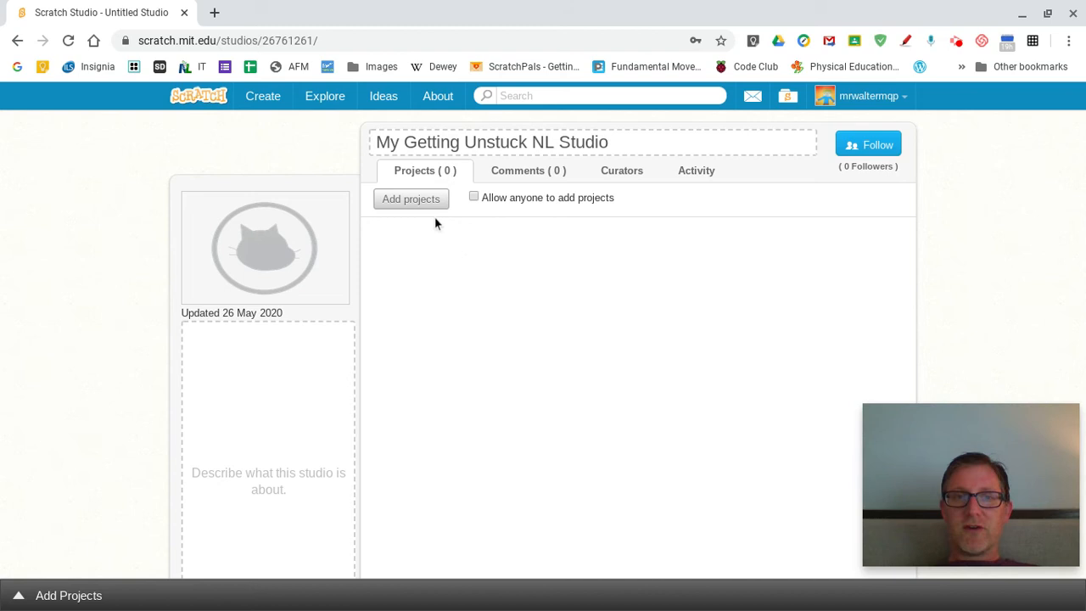
mouse_move(418, 209)
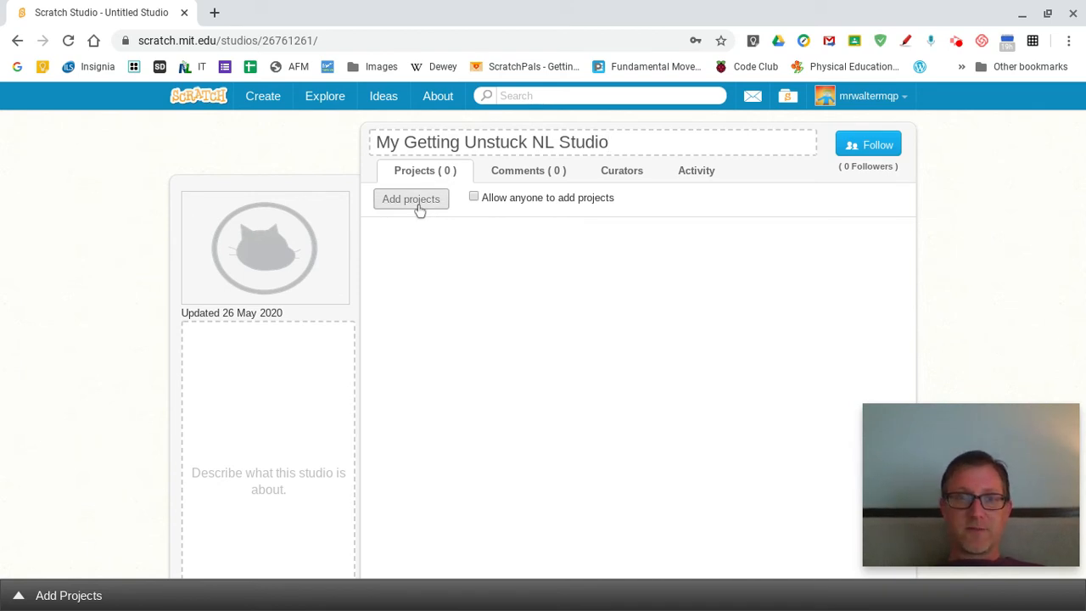
- Add Duck Math!, cheesy puffs kitchen, sleeping cat, Bad Poetry Generator and Don't Let me Drown!
click(410, 198)
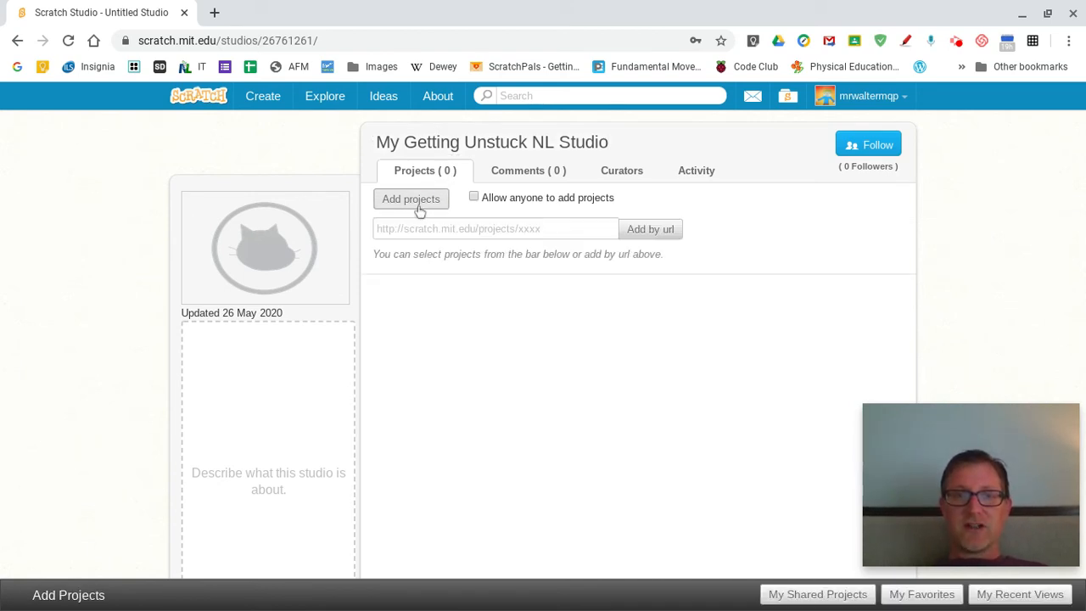
click(411, 199)
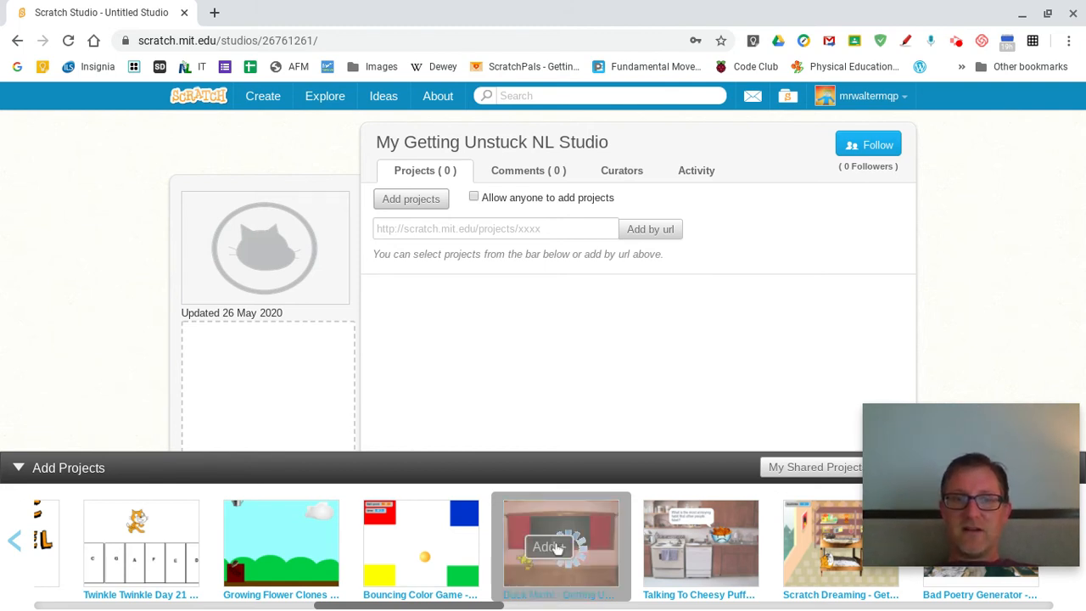
click(559, 547)
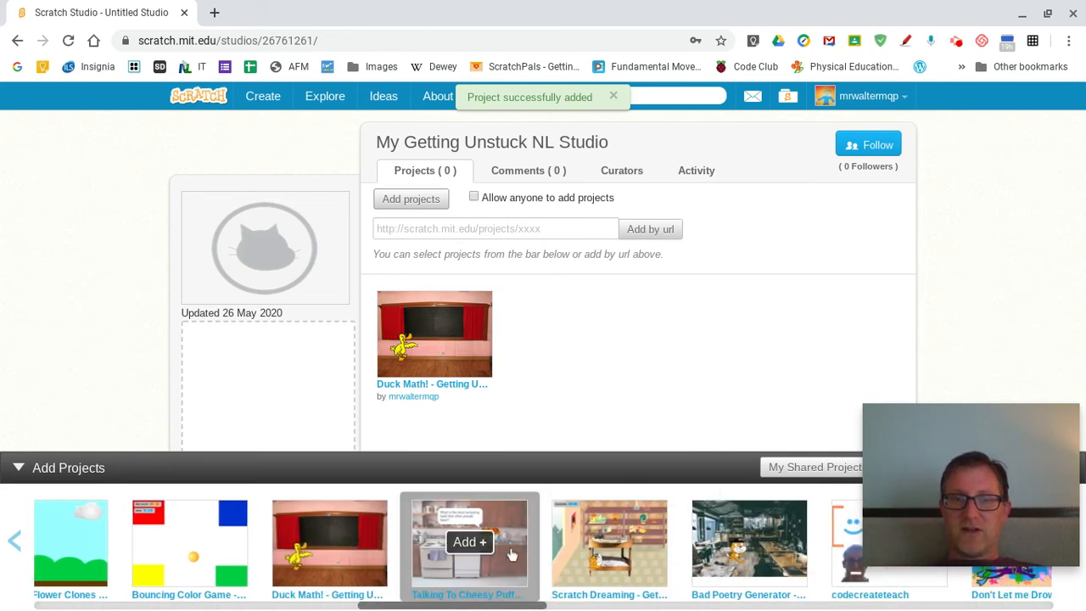
click(469, 541)
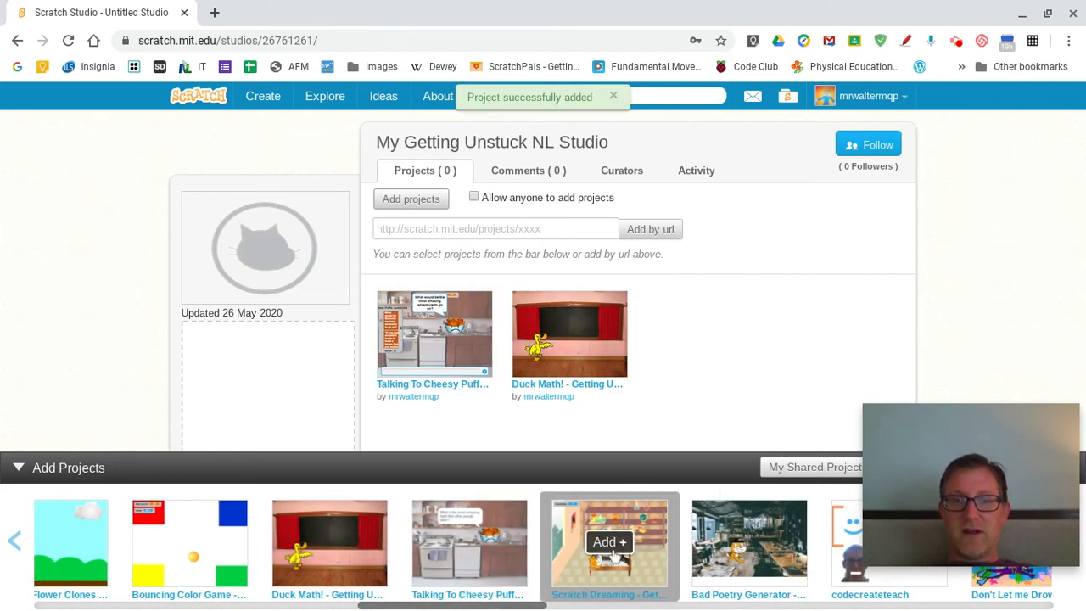
click(610, 541)
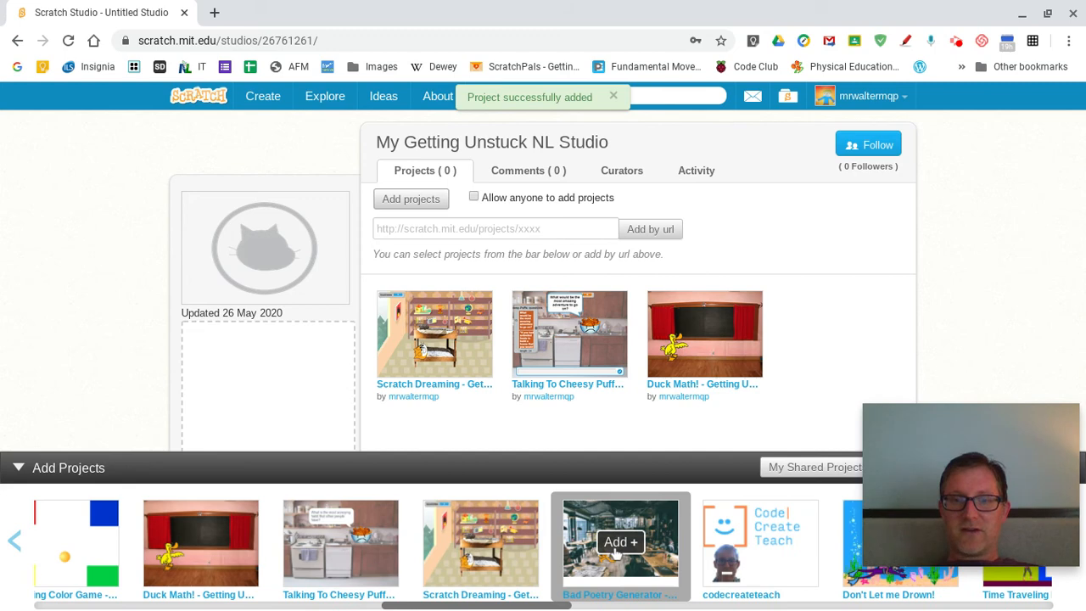
click(620, 540)
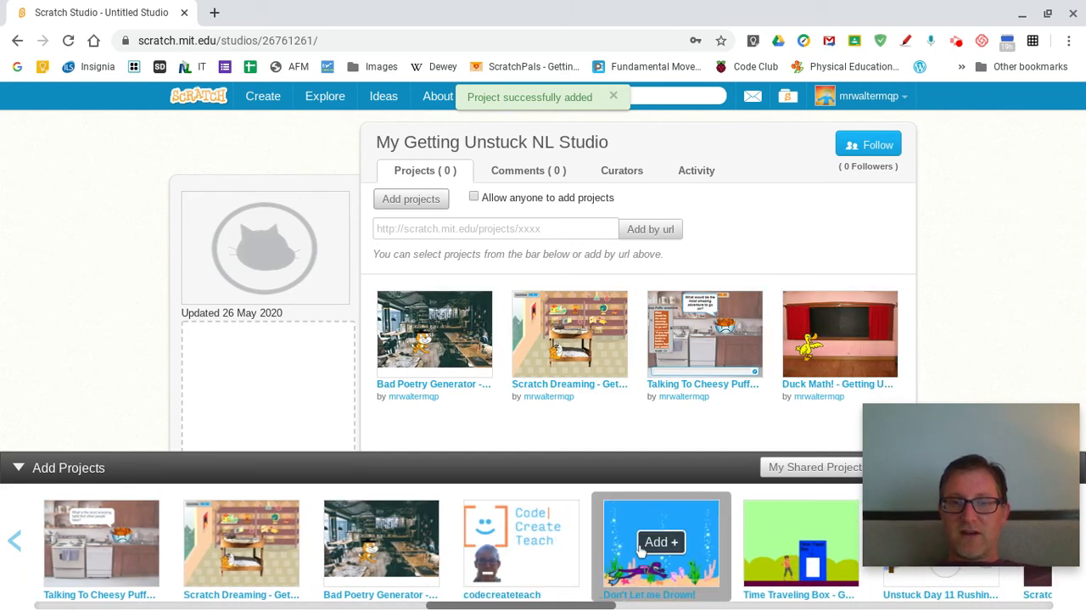
click(660, 541)
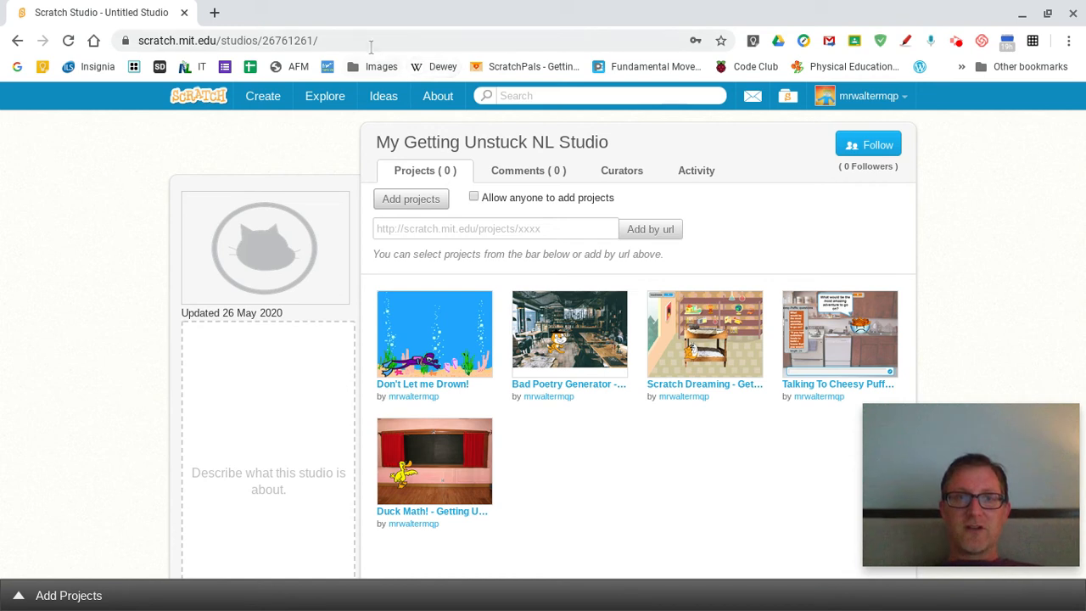
- Select the studio's URL in the browser address bar for copying
click(254, 40)
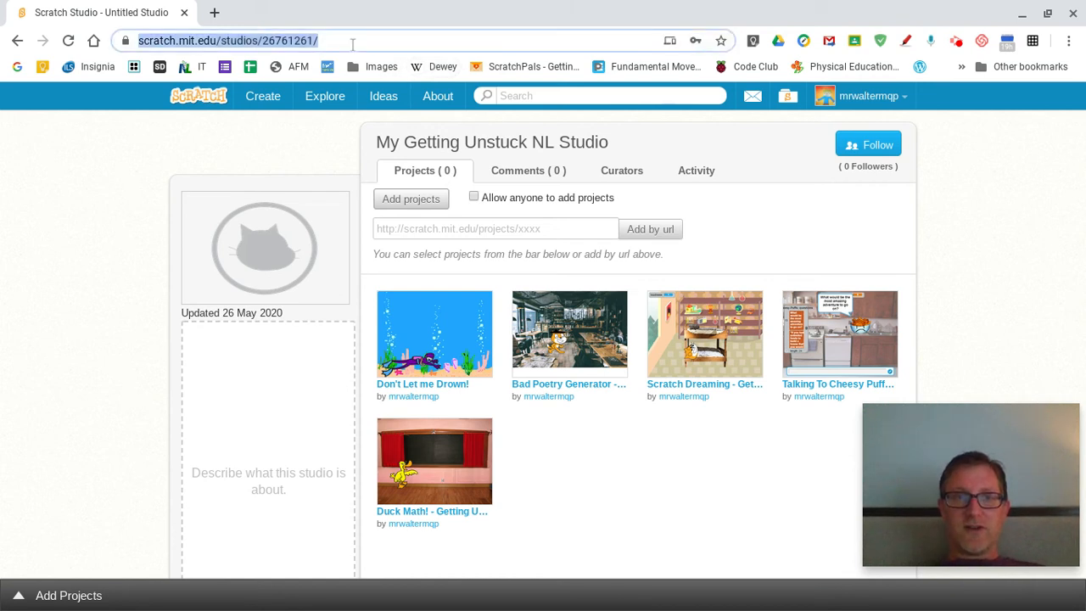